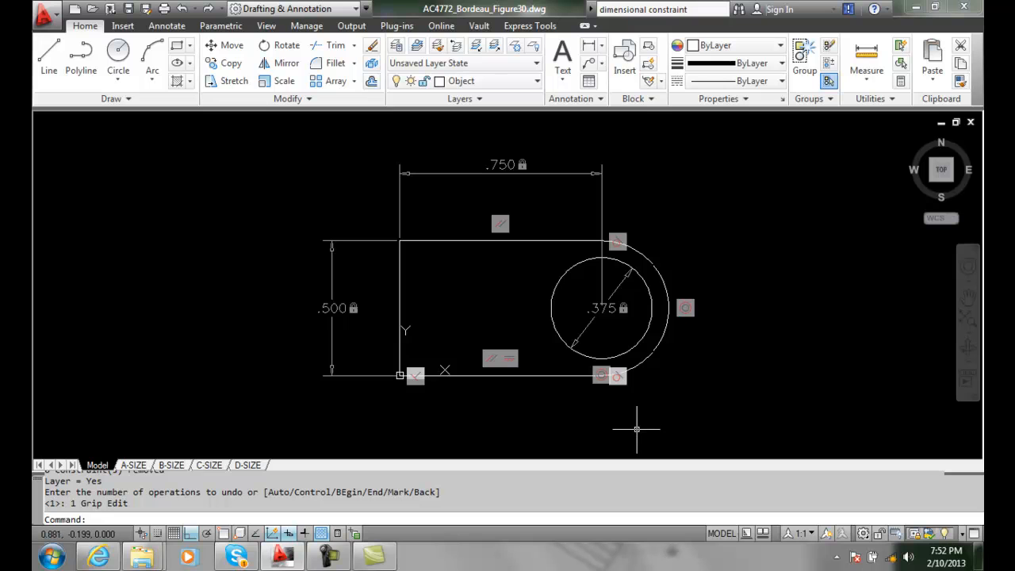
pyautogui.moveTo(695, 453)
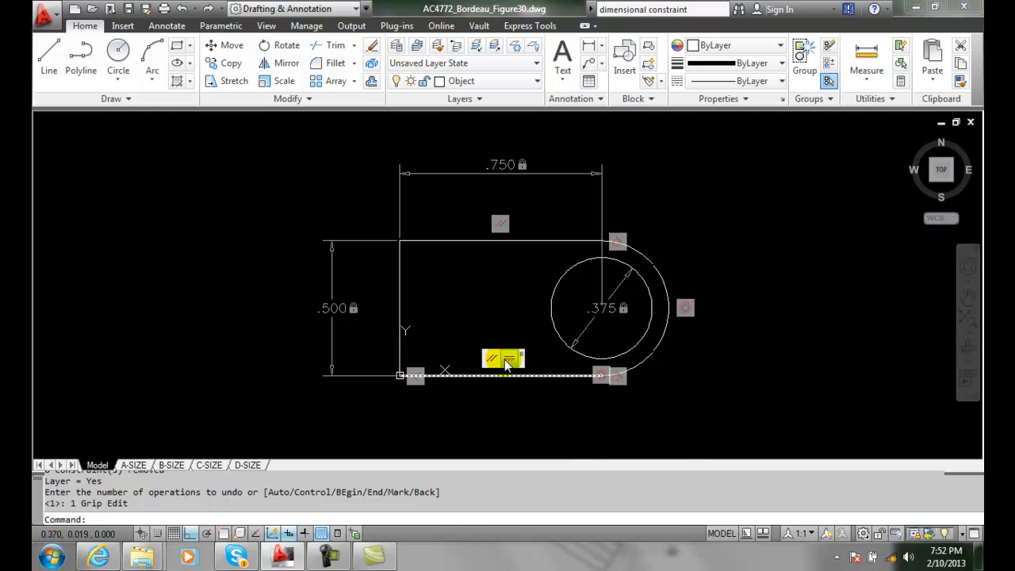
pyautogui.moveTo(506, 359)
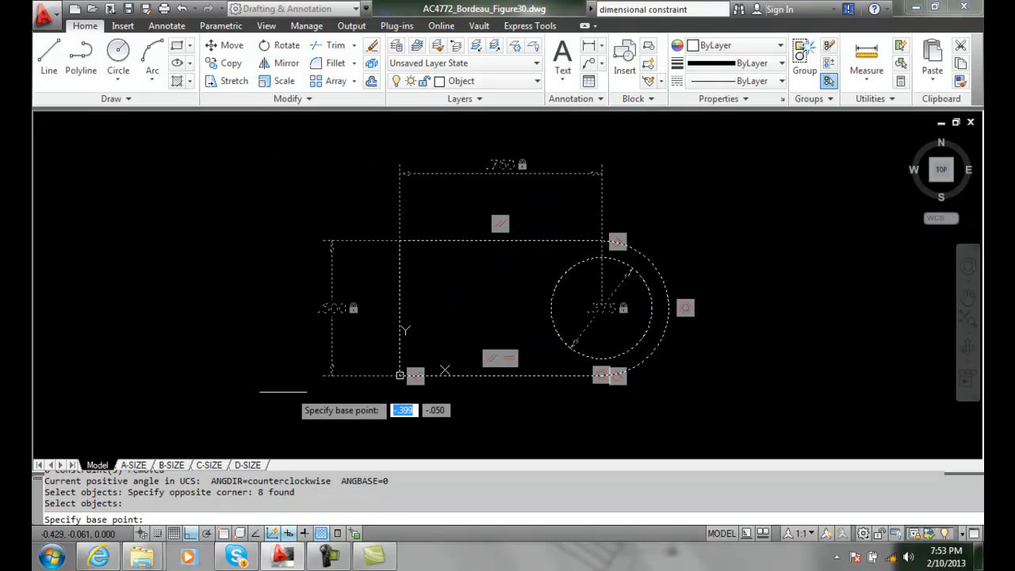
# Step: Rotate all 8 slot objects about the lower-left corner, choosing 'Relax the constraints' when blocked
pyautogui.click(400, 374)
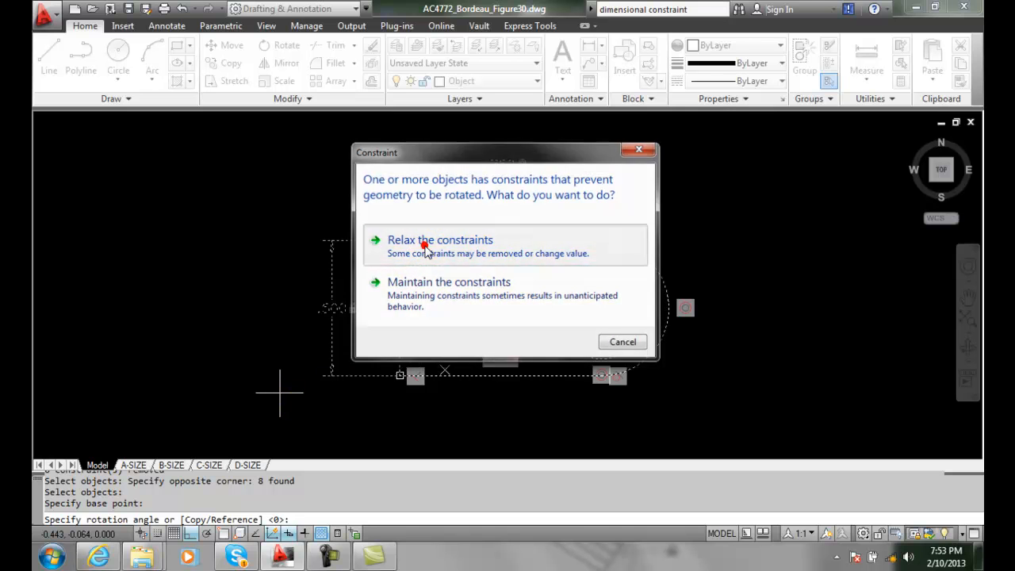
pyautogui.click(441, 240)
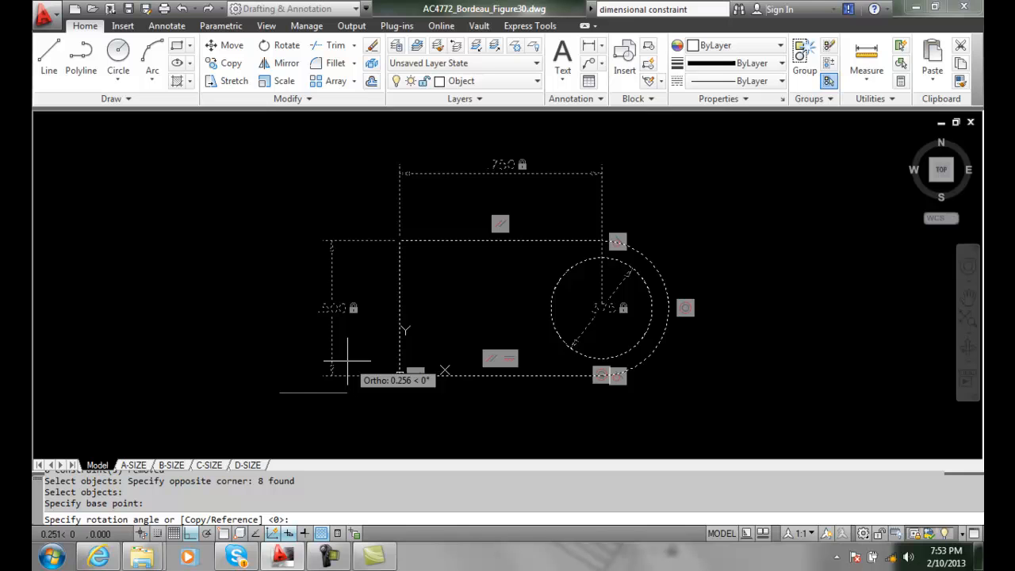
pyautogui.moveTo(305, 345)
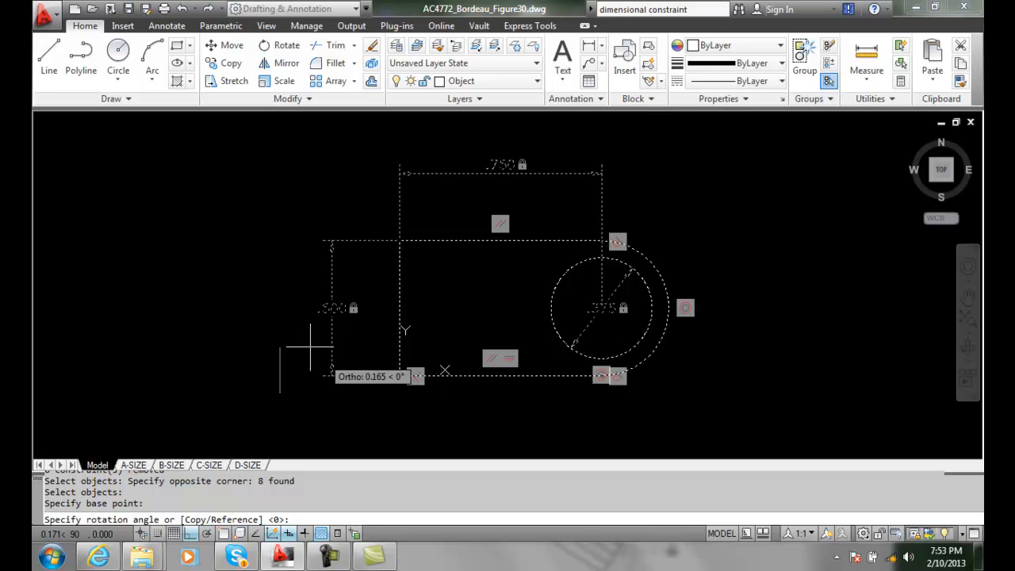
pyautogui.click(191, 532)
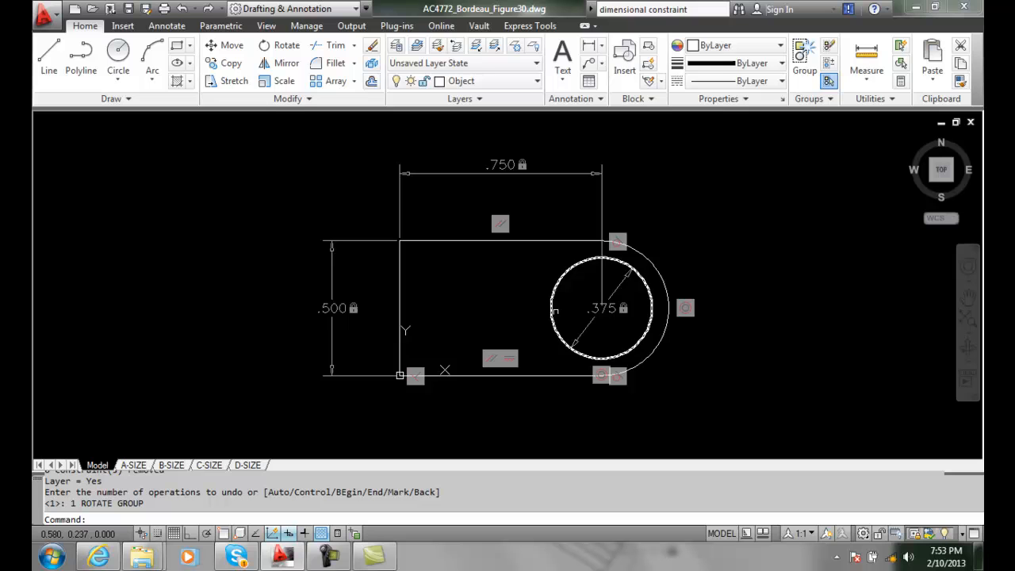
# Step: Select the .375 circle after the rotation has been undone
pyautogui.click(605, 309)
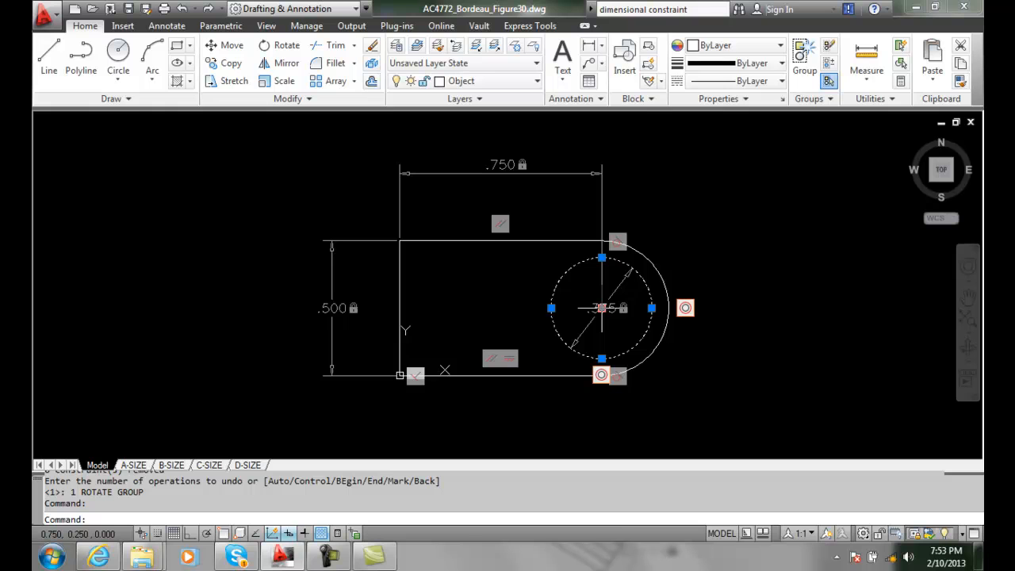
# Step: Stretch the circle left by its centre grip so the horizontal constraint reads .445
pyautogui.click(601, 307)
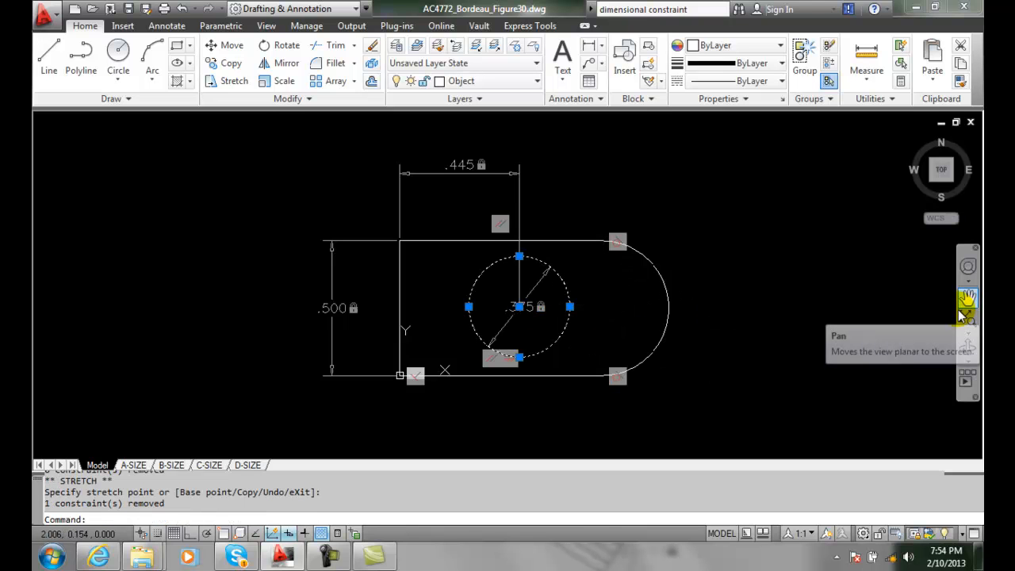
pyautogui.moveTo(842, 289)
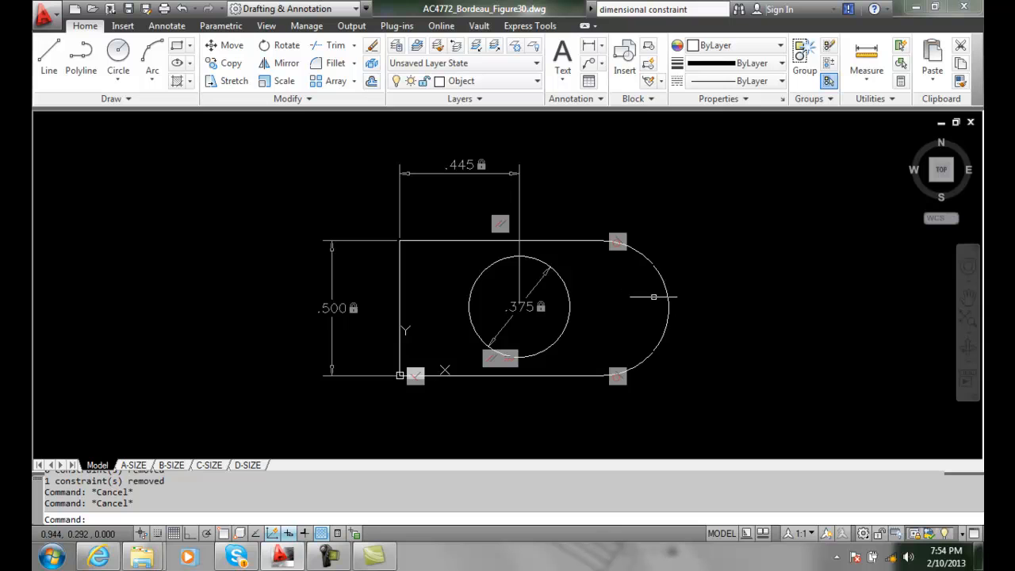
pyautogui.moveTo(679, 318)
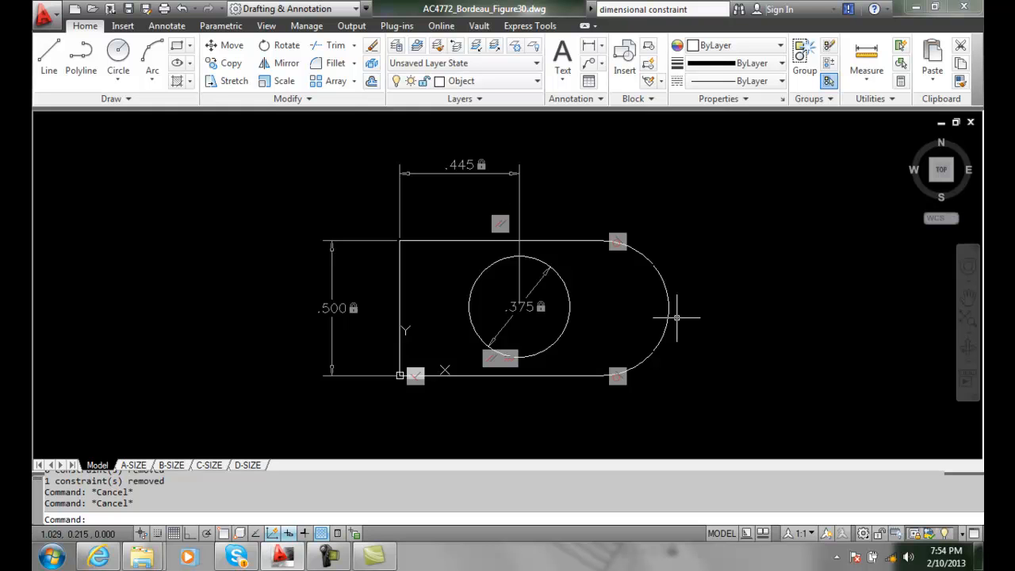
# Step: Use Parametric Delete Constraints to remove the .445 dimensional constraint
pyautogui.click(220, 25)
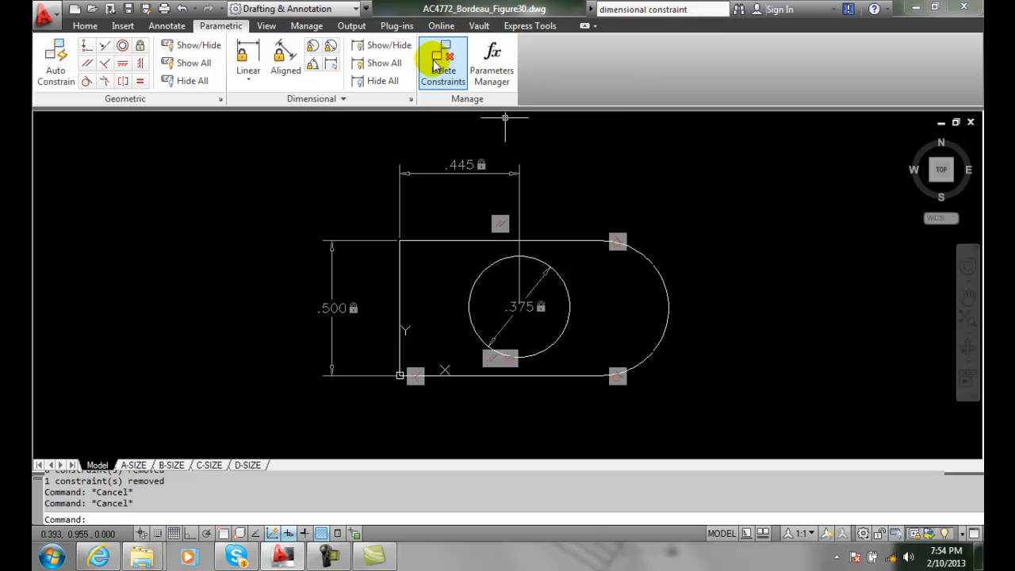
pyautogui.moveTo(440, 60)
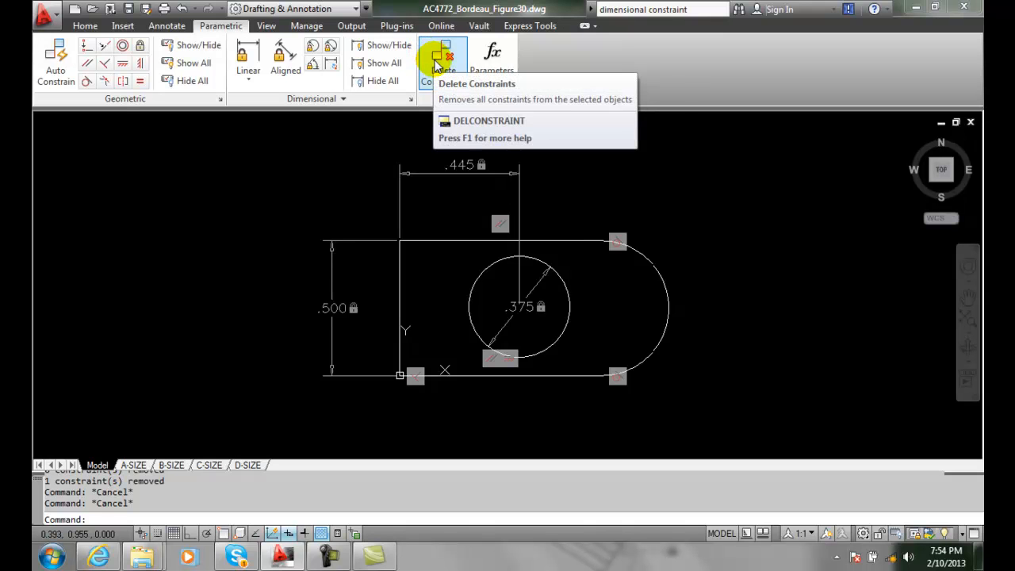
pyautogui.click(442, 60)
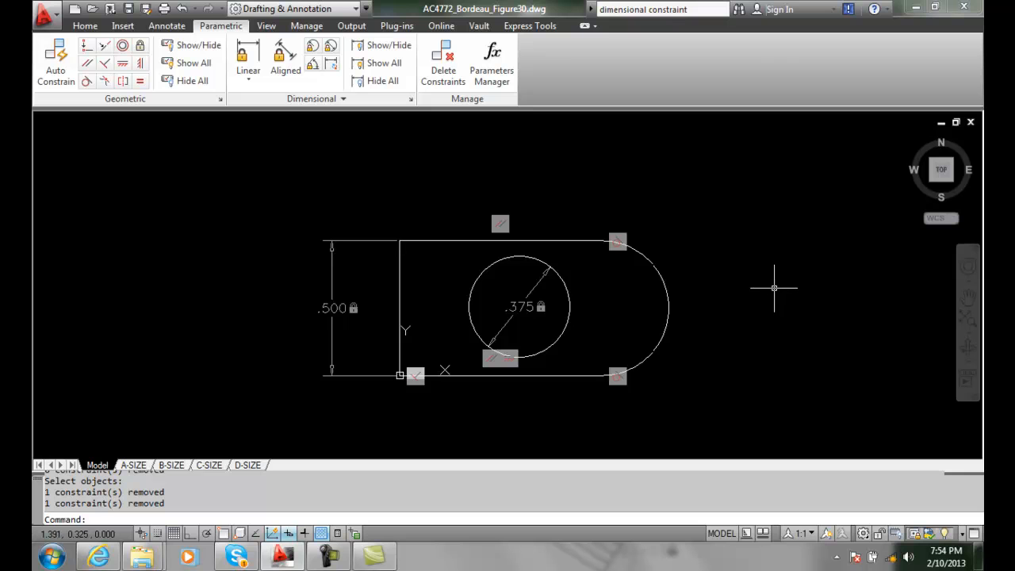
pyautogui.moveTo(773, 289)
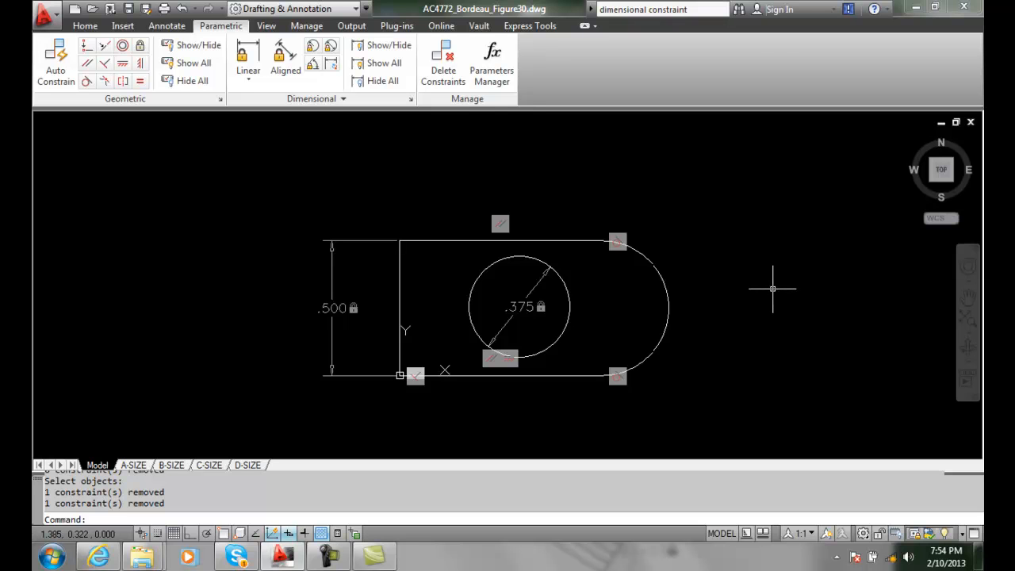